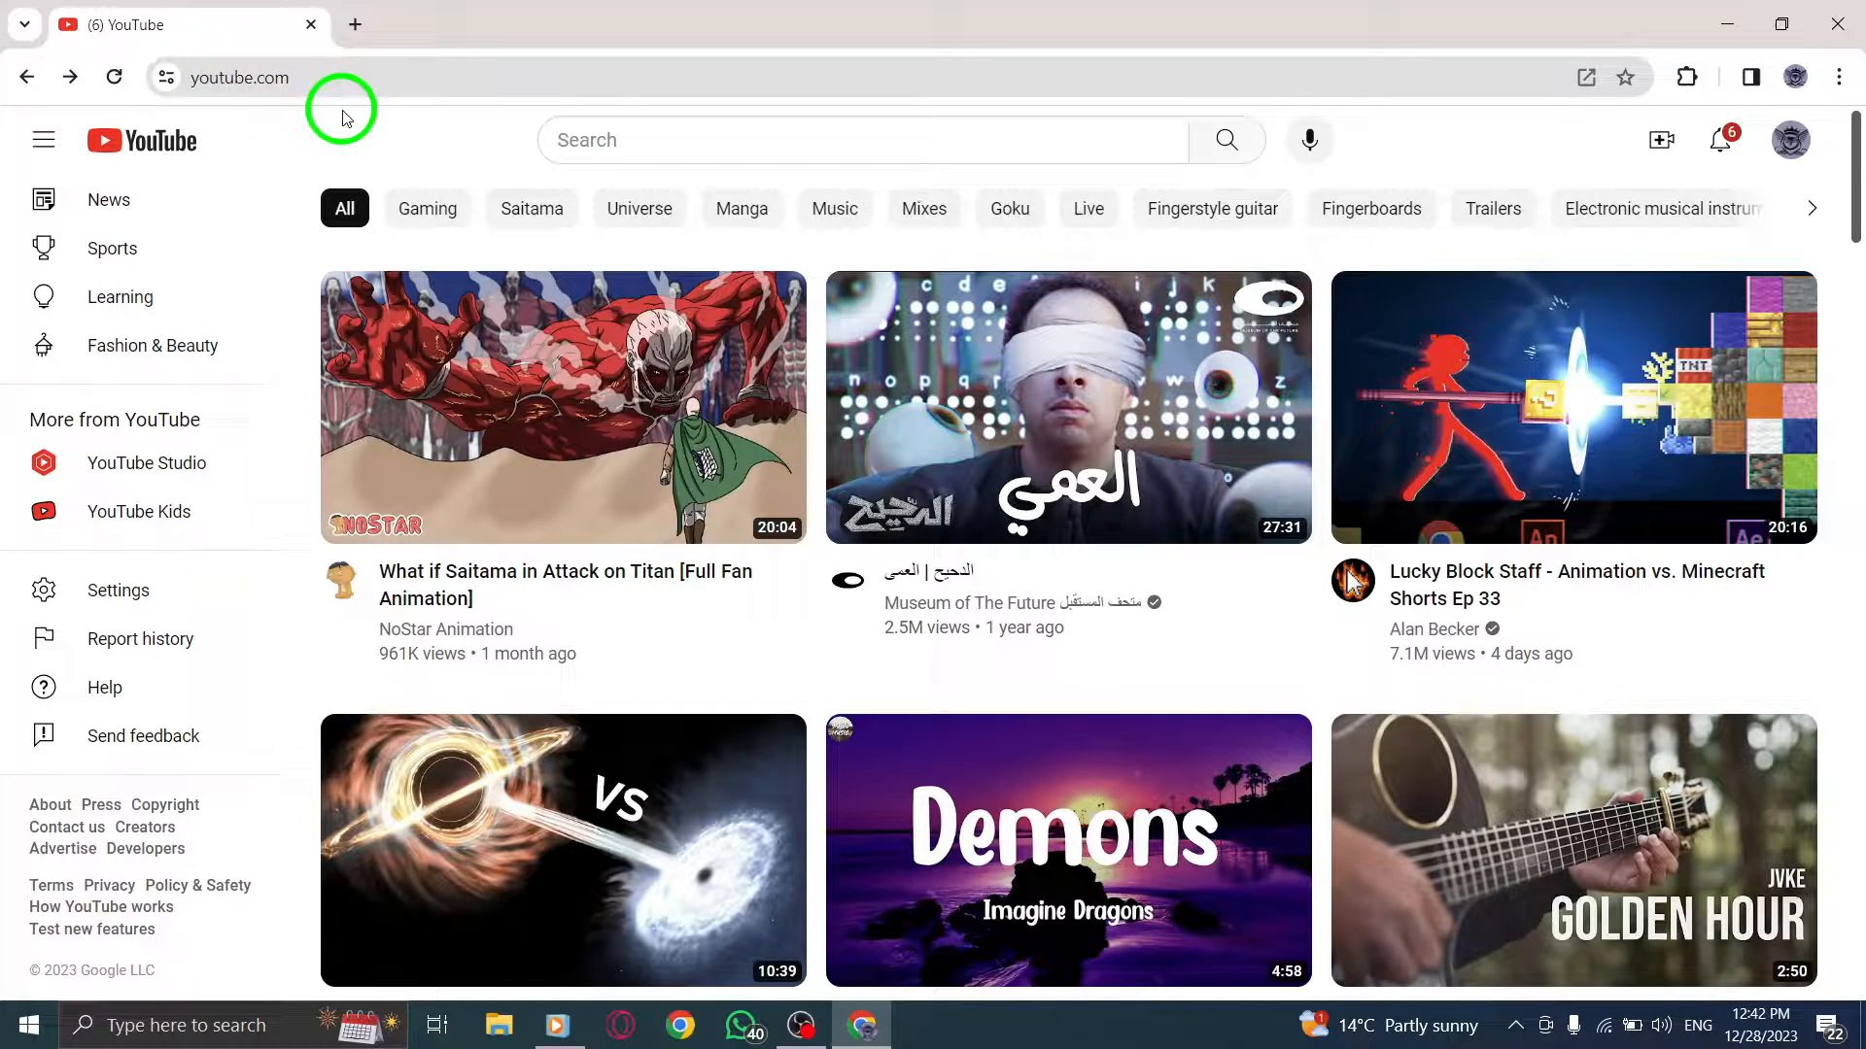
mouse_move(388, 128)
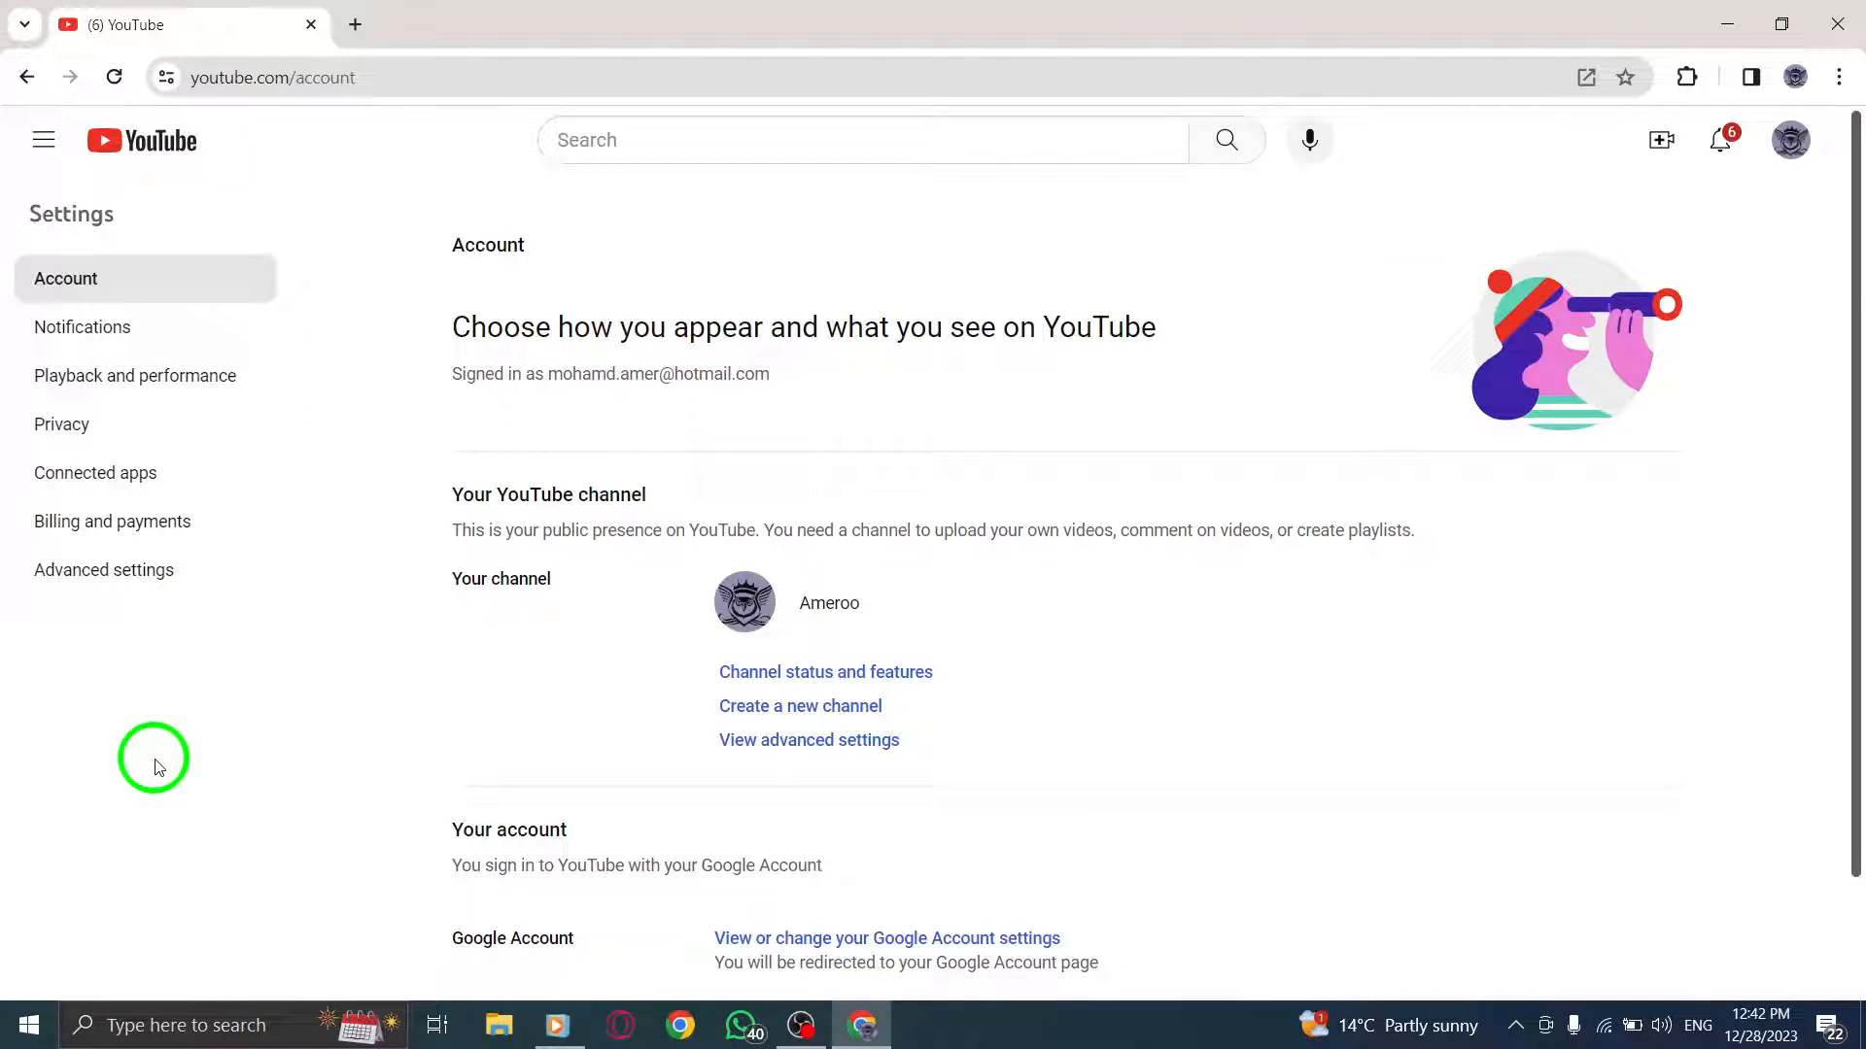
mouse_move(372, 461)
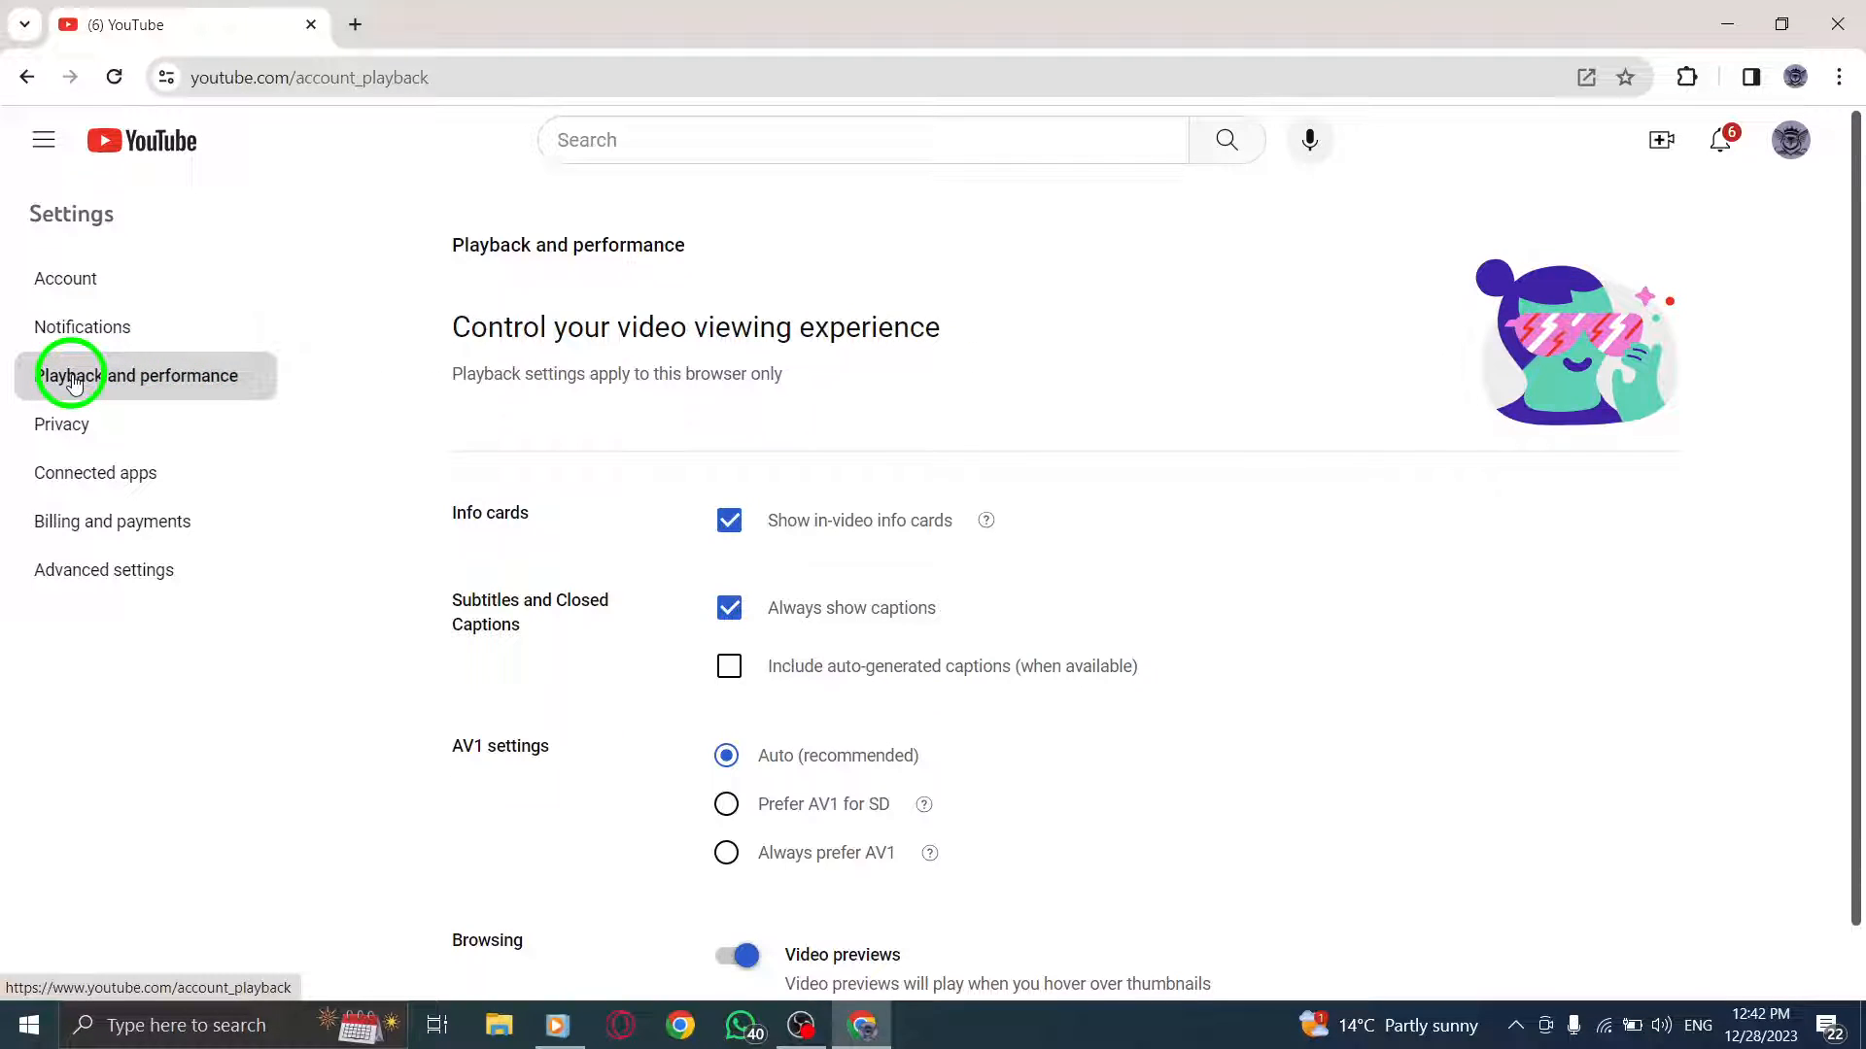
scroll(down, 3)
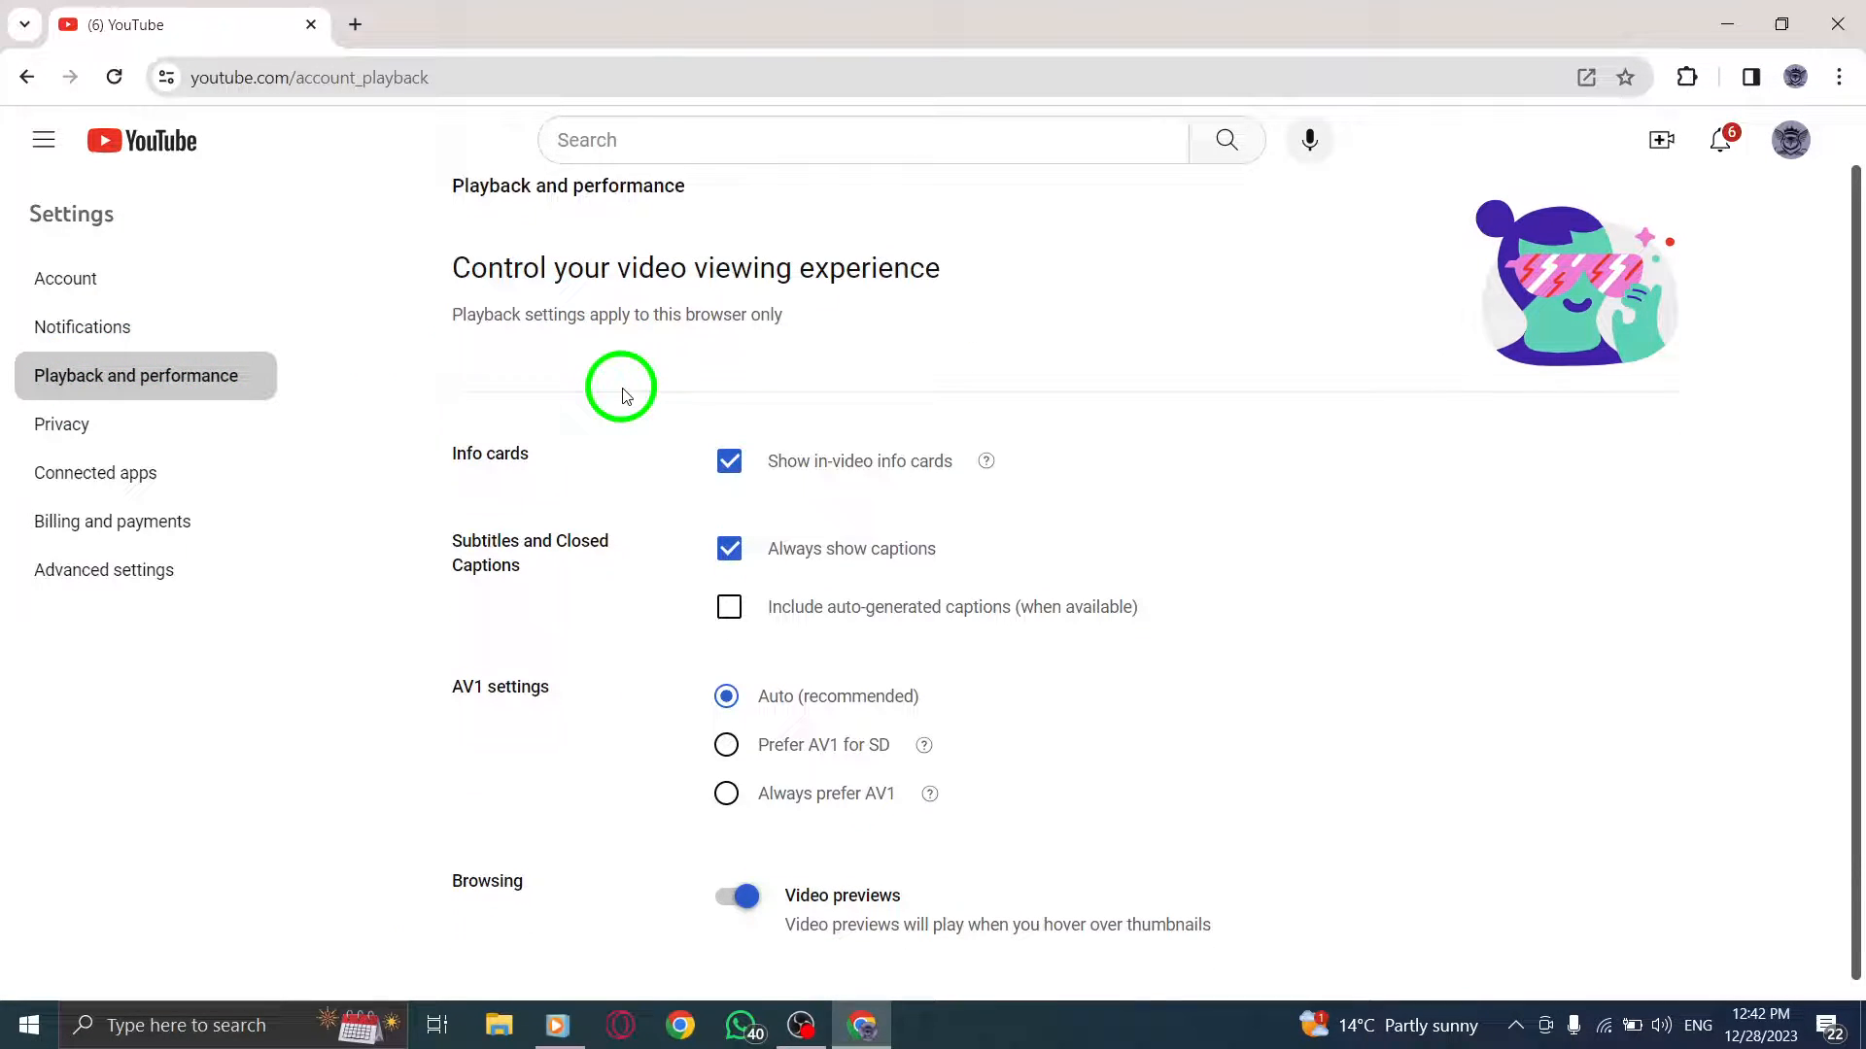
scroll(down, 3)
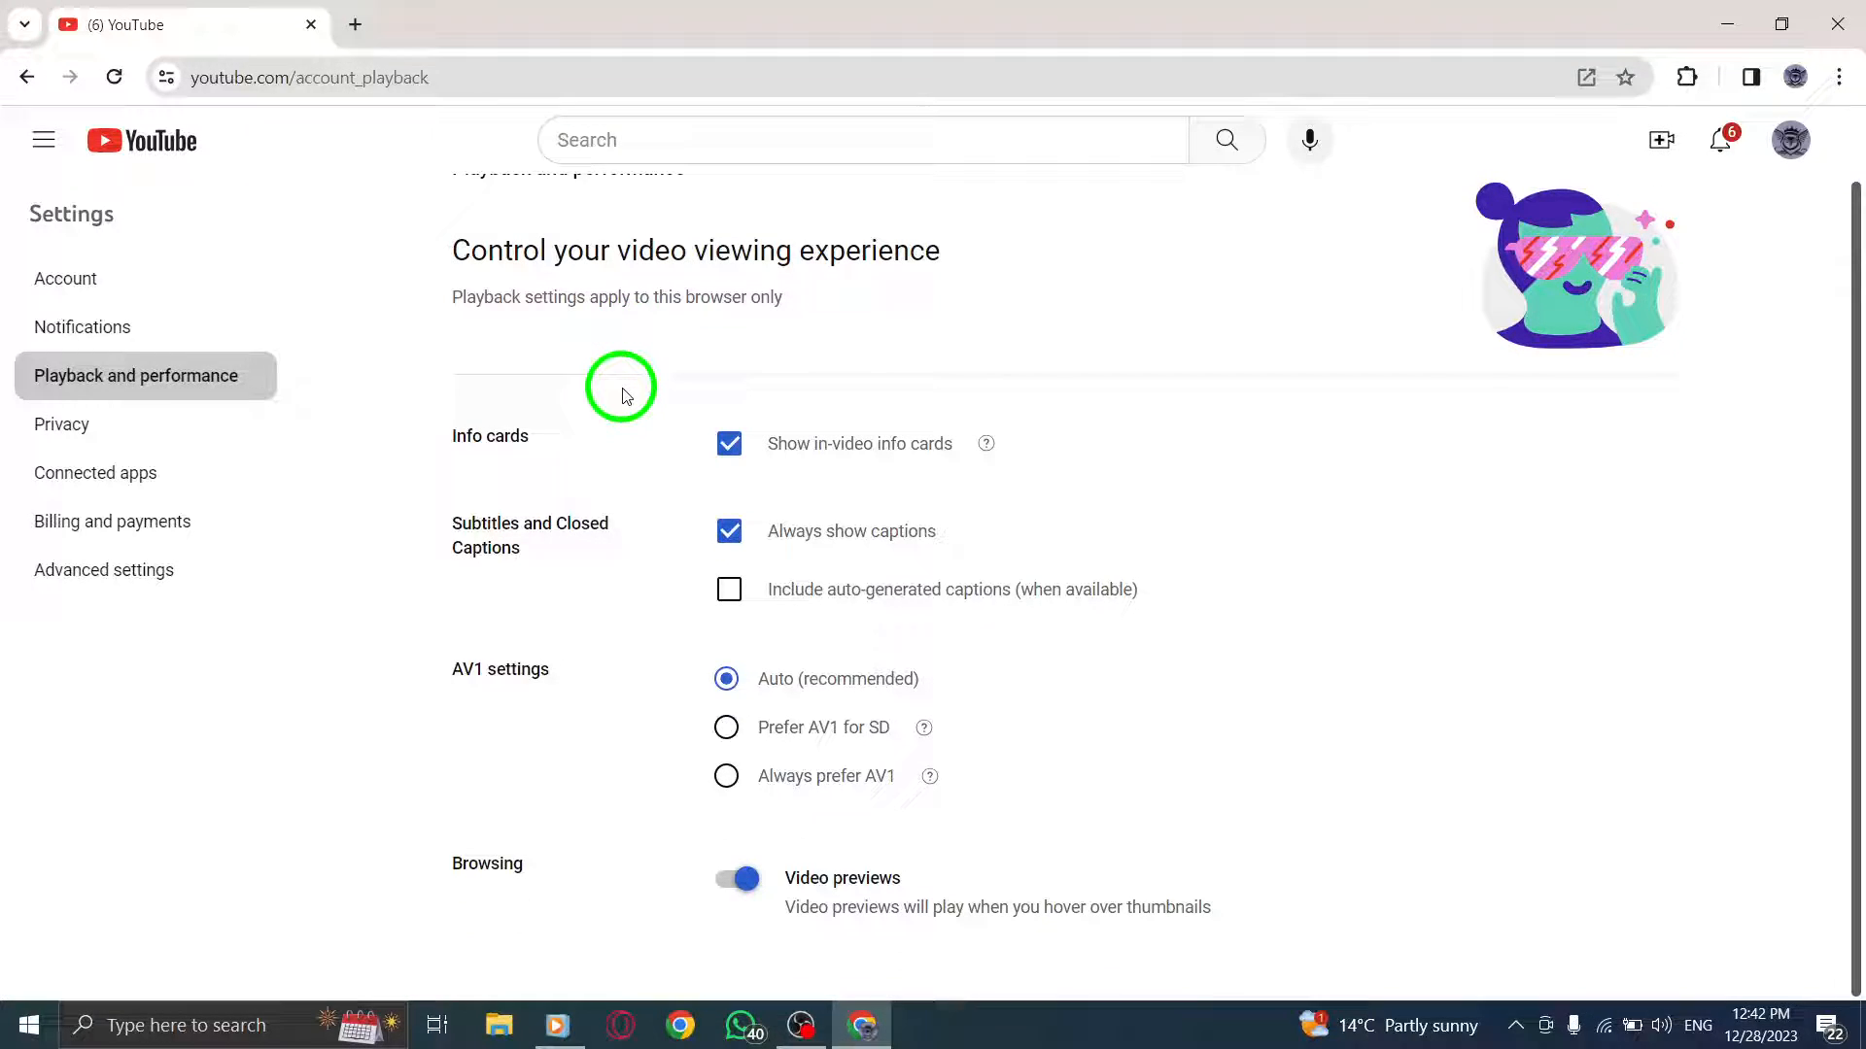
mouse_move(665, 497)
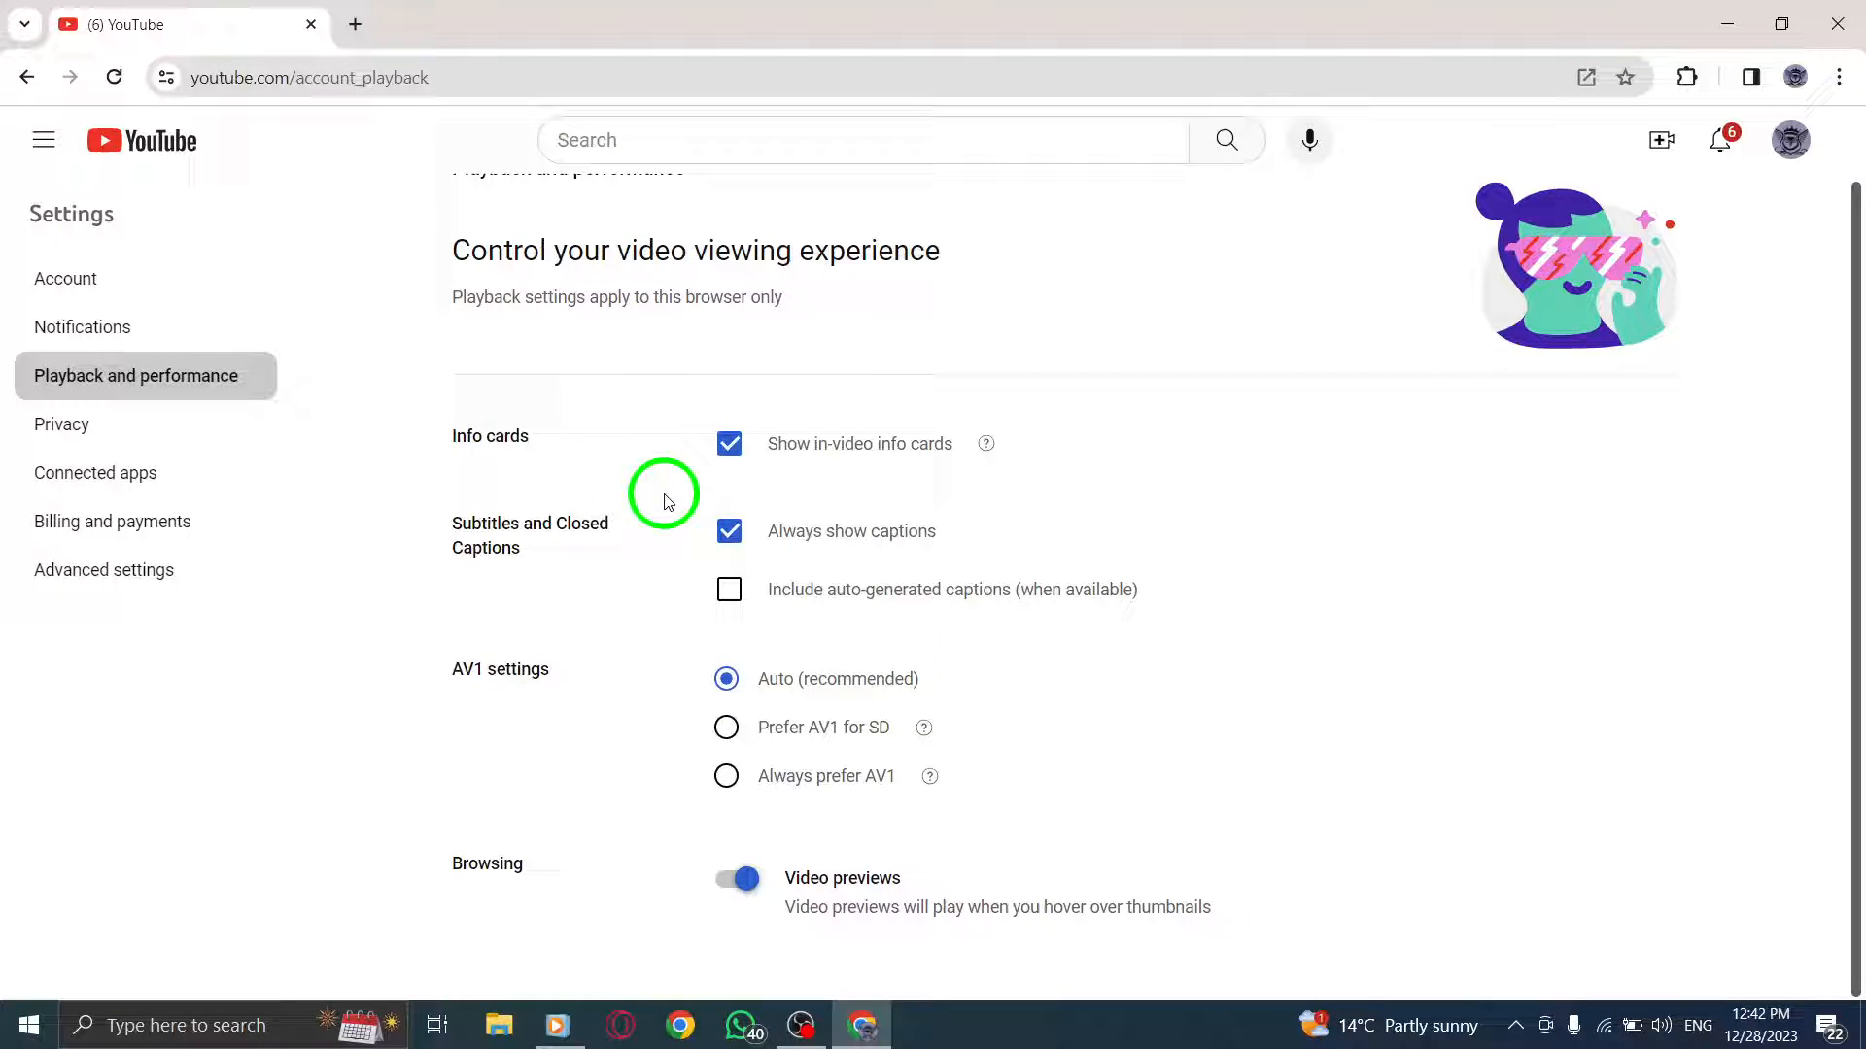
mouse_move(661, 618)
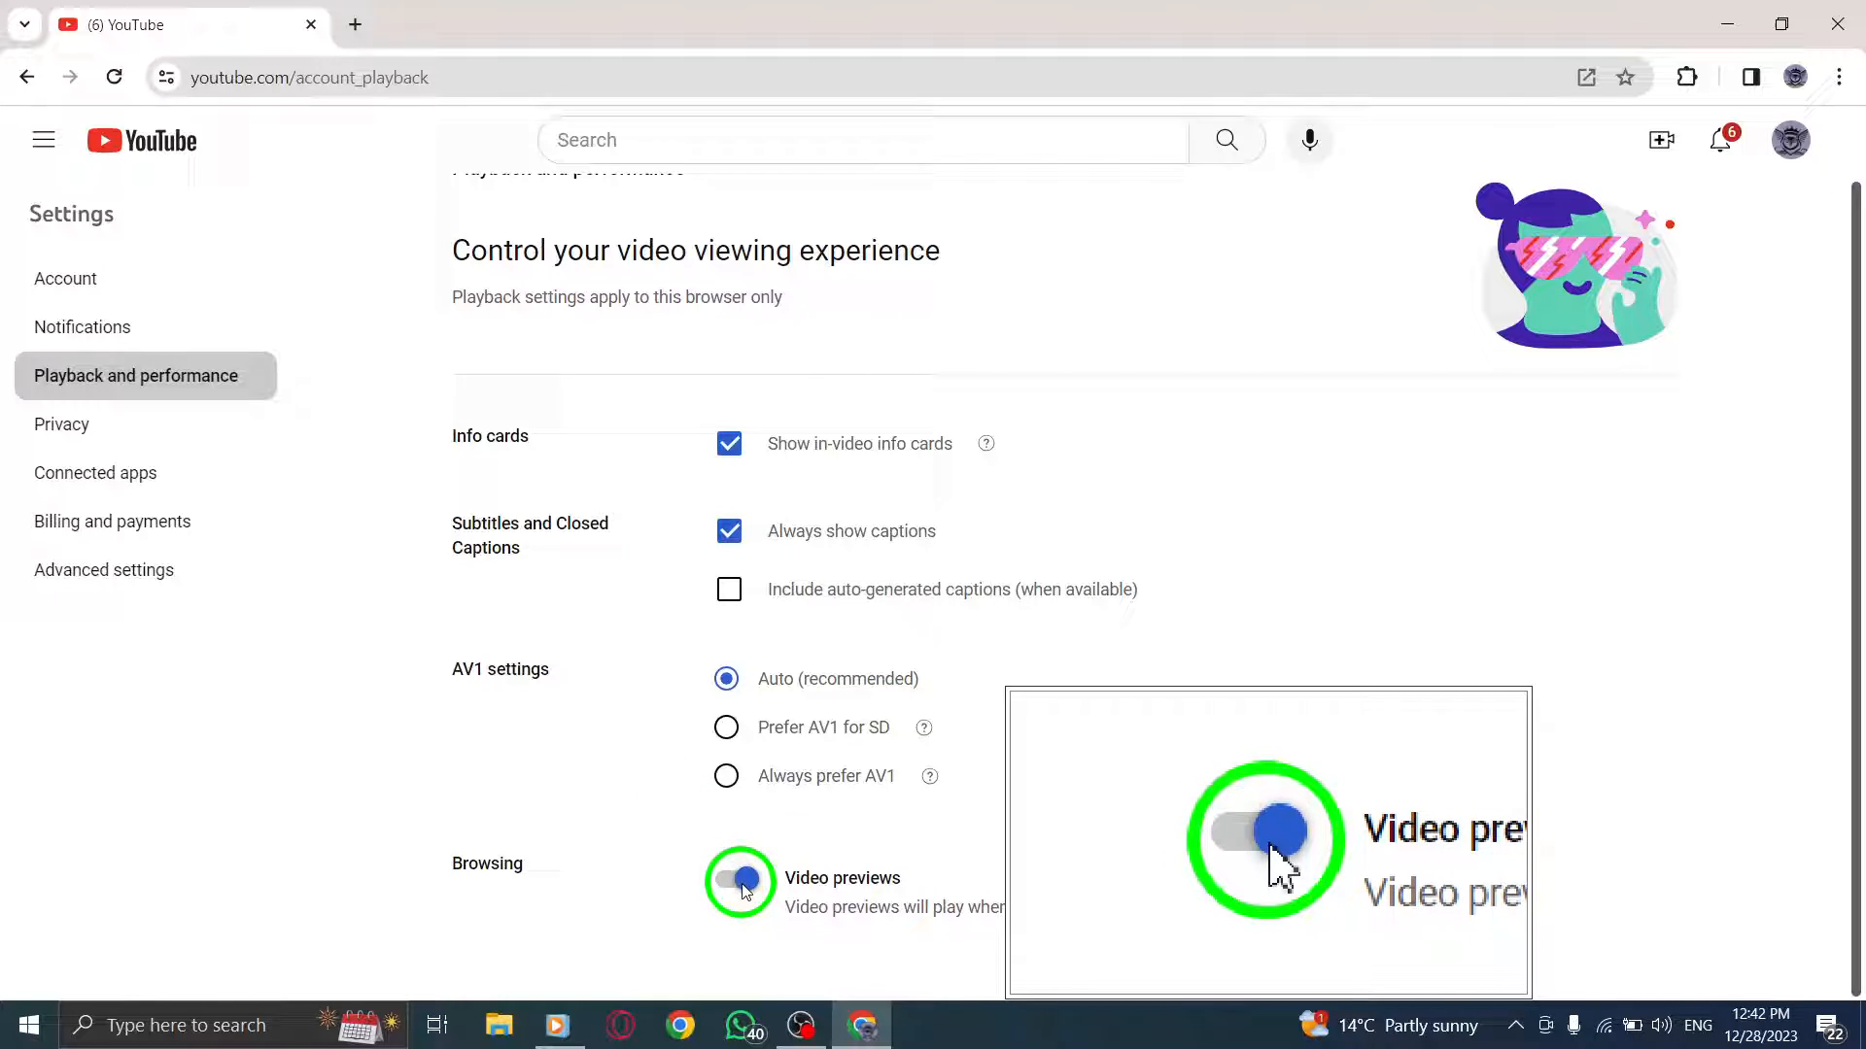
click(741, 880)
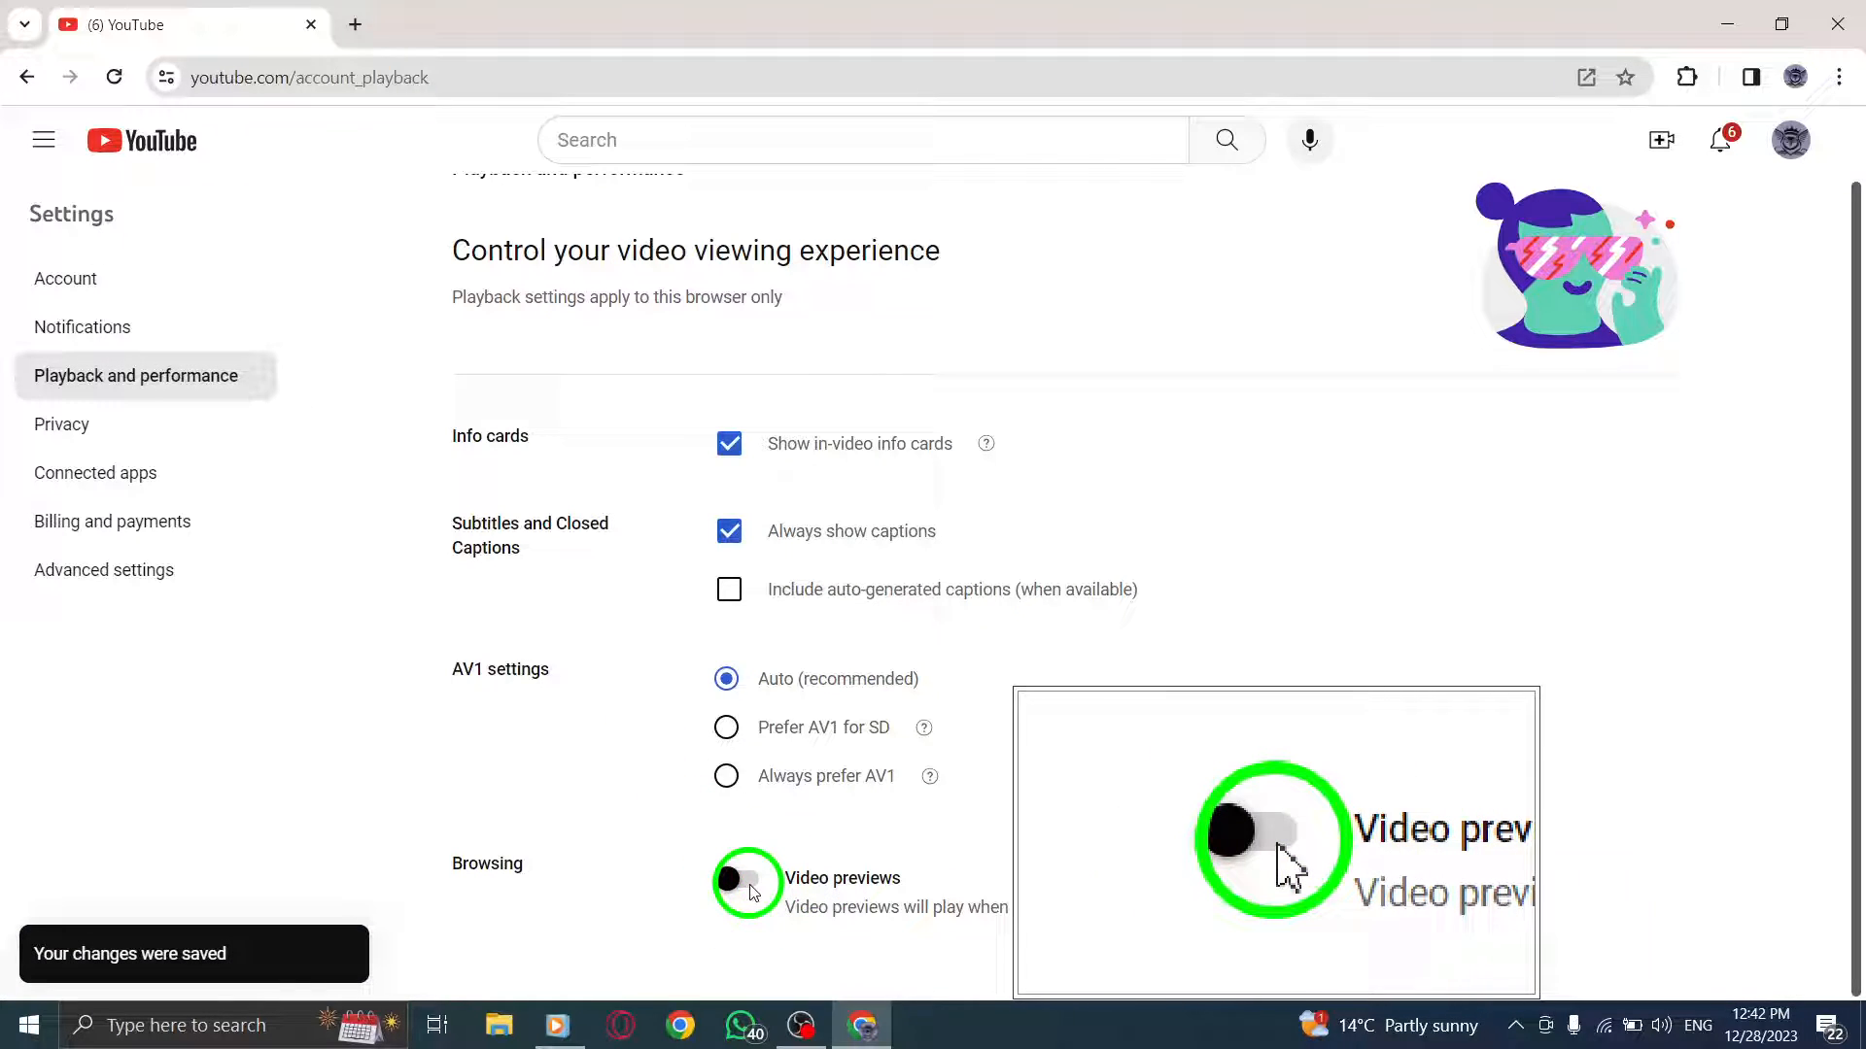
click(742, 884)
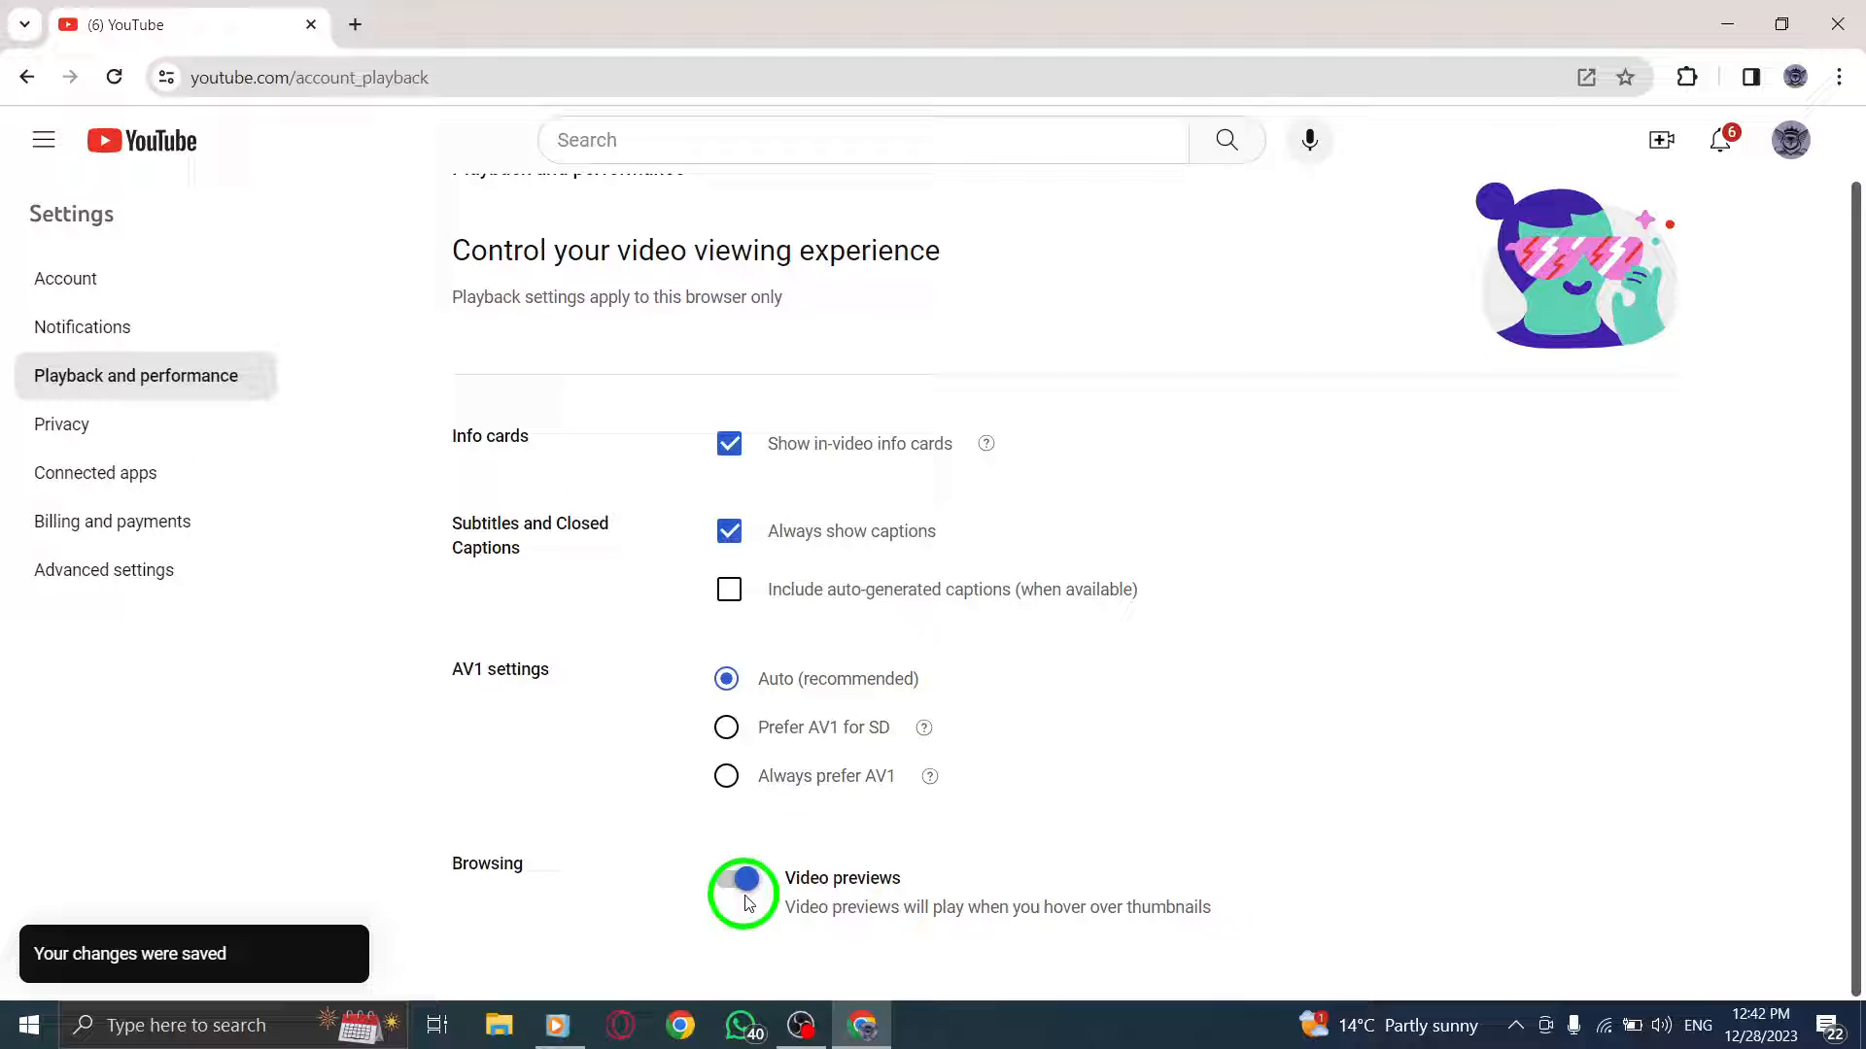